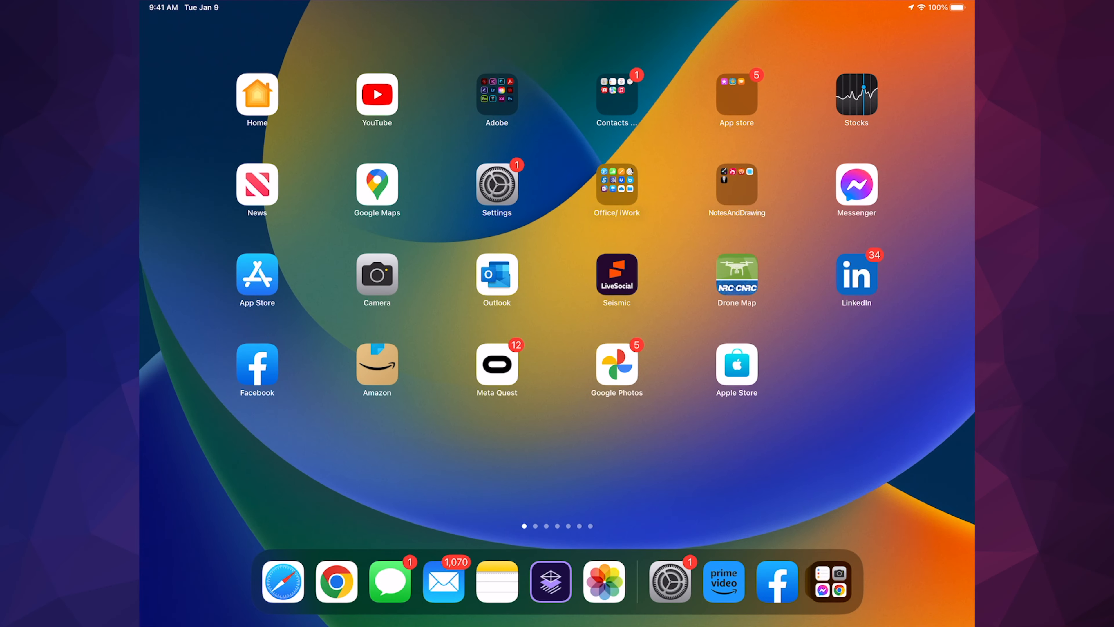
Launch Settings from the Home Screen and scroll the sidebar down to General
click(496, 181)
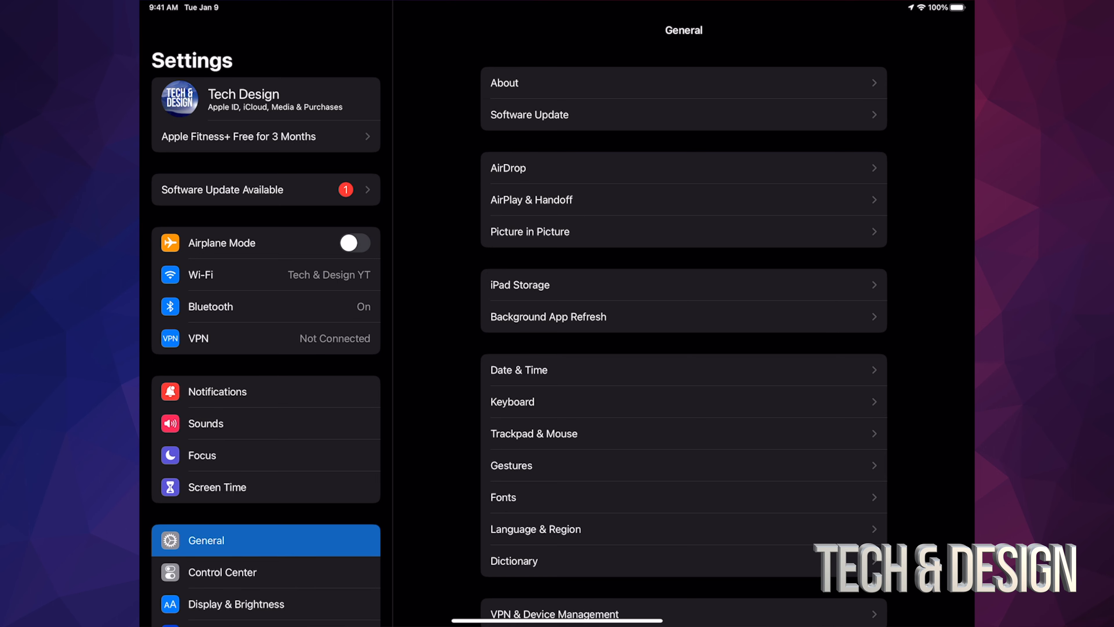
scroll(down, 3)
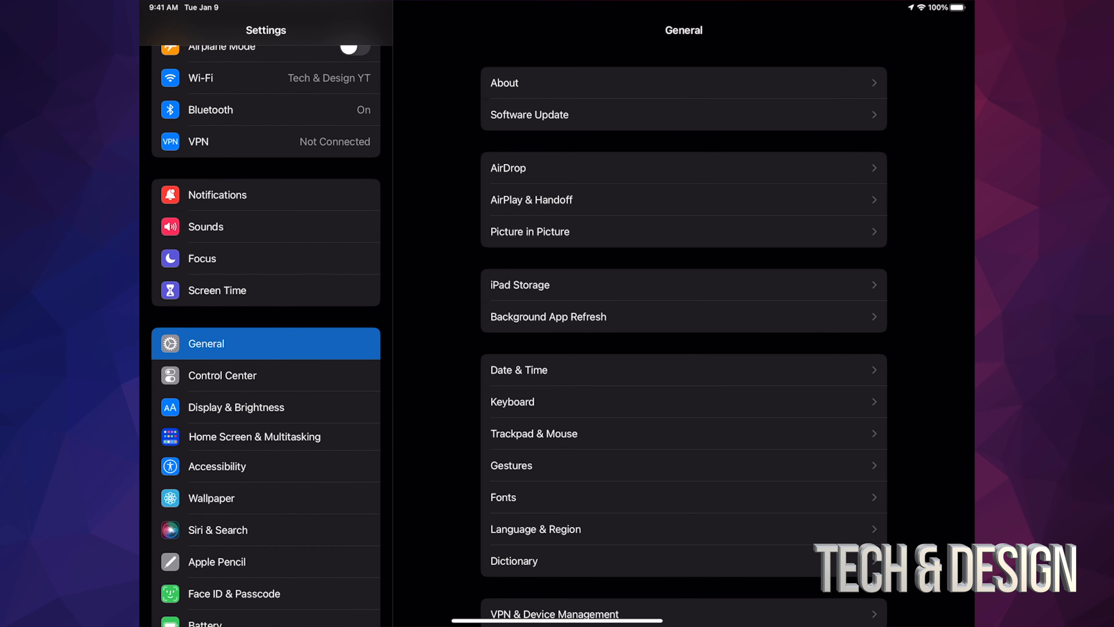
Go to Software Update and start Download and Install for iPadOS 16.3
click(528, 115)
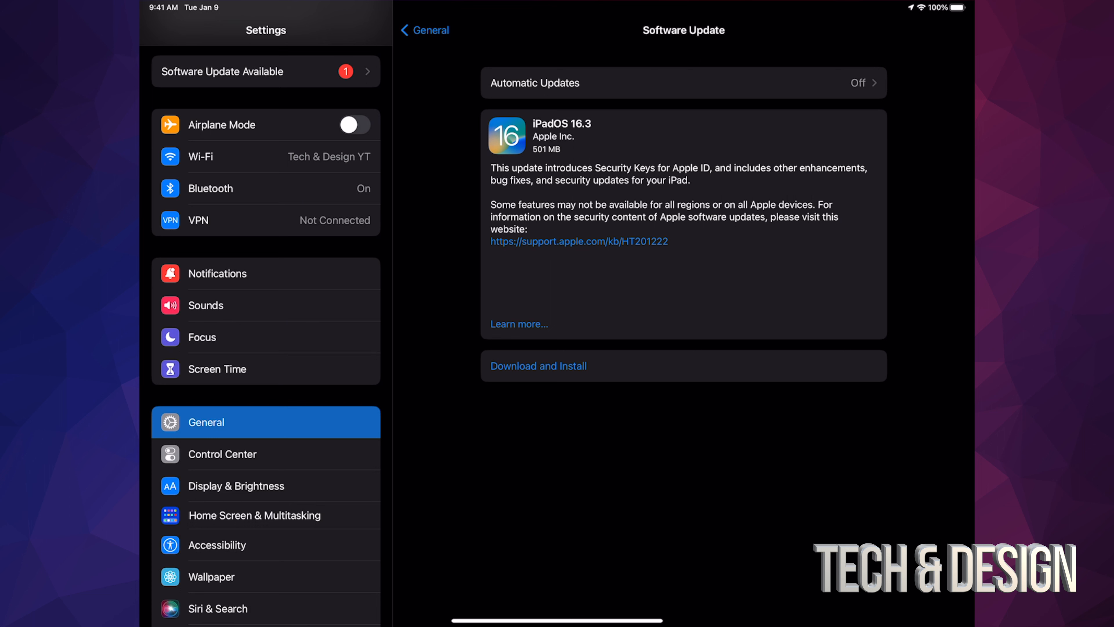
click(538, 365)
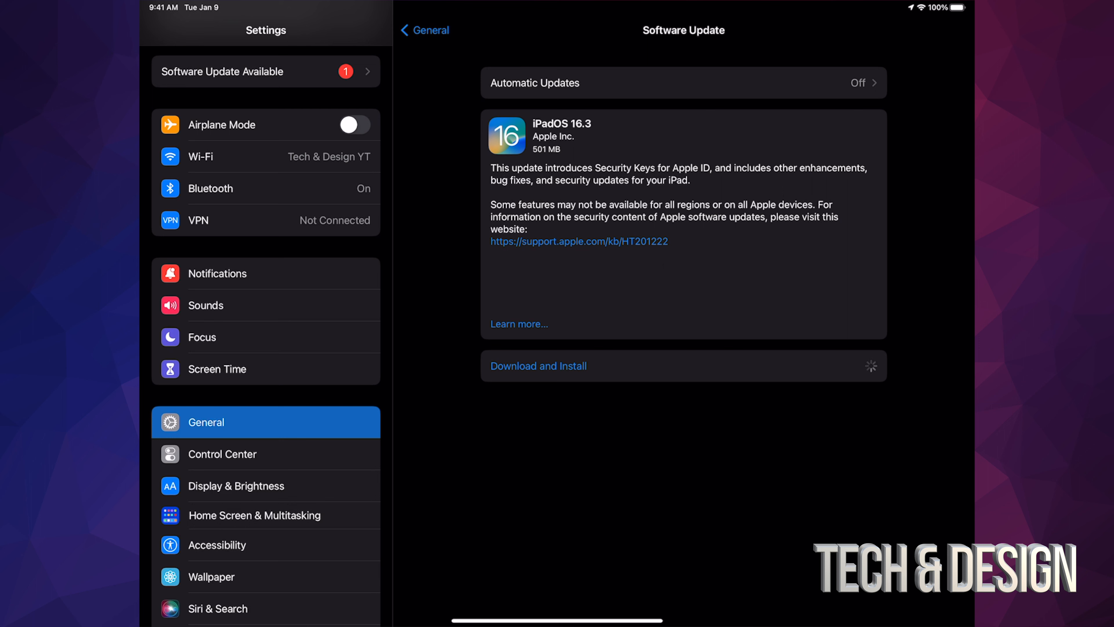
Confirm the download prompt so iPadOS 16.3 downloads and shows Install Now
click(538, 364)
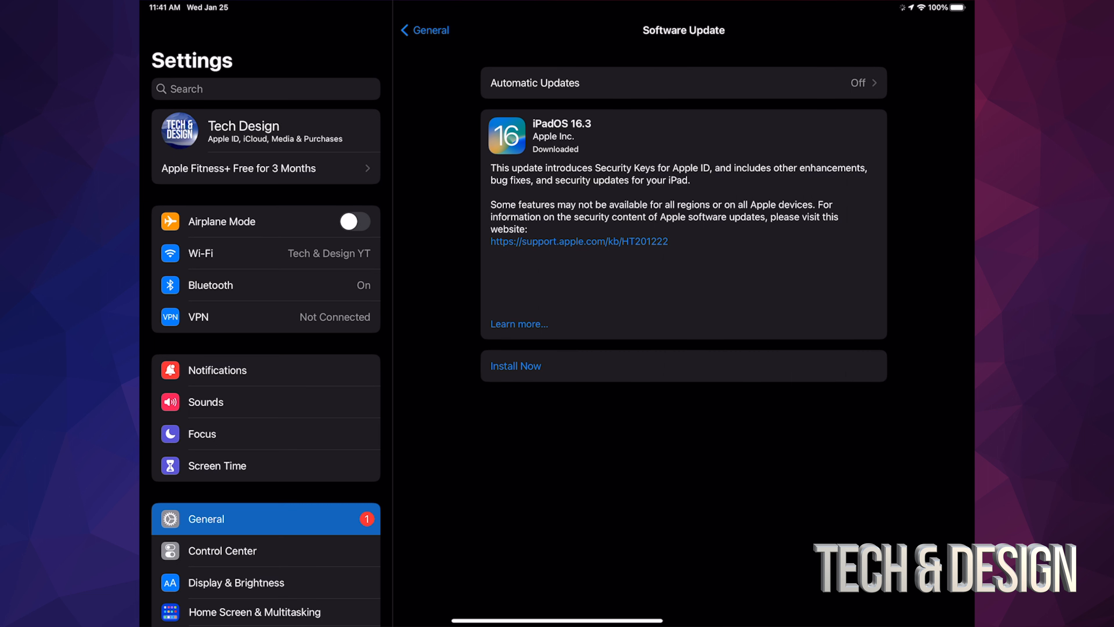
Install iPadOS 16.3, then after restart verify Software Update reports 'iPadOS is up to date'
click(516, 365)
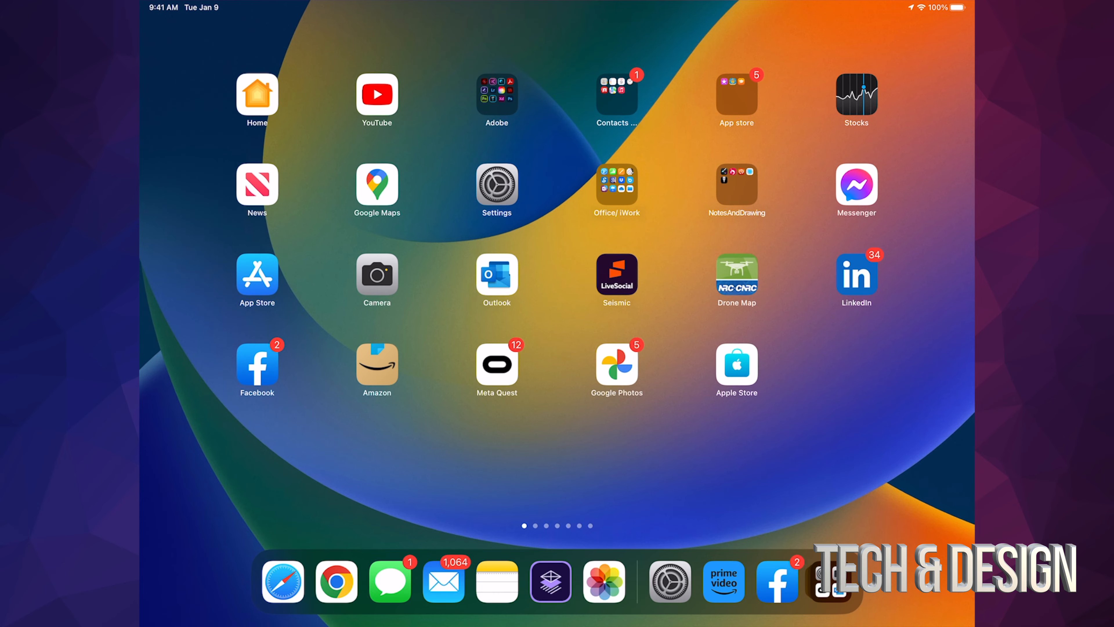
click(496, 190)
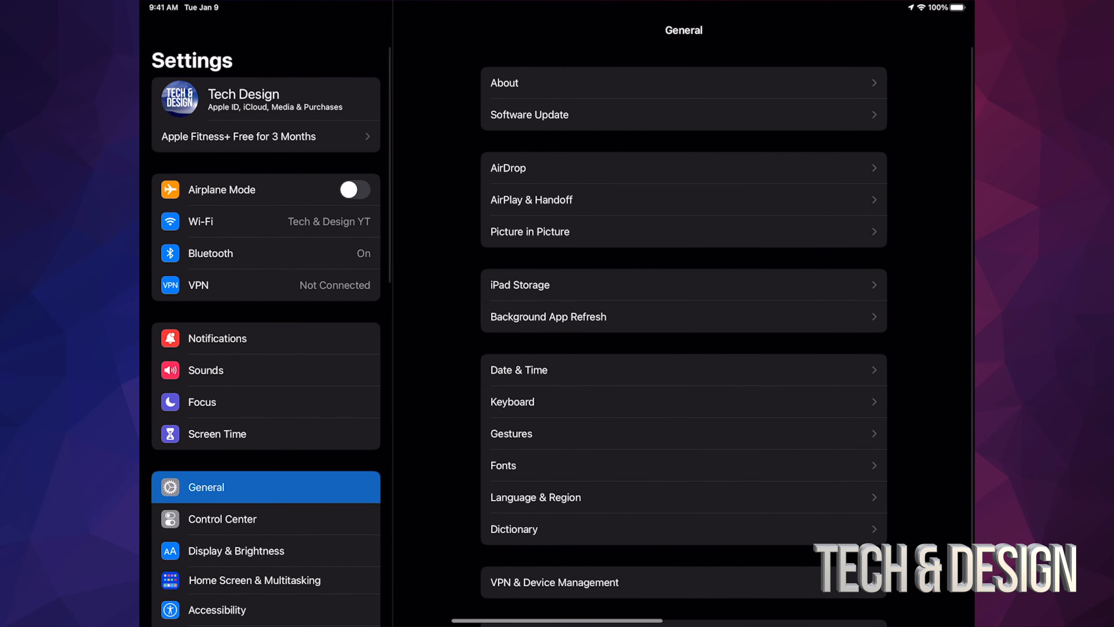
click(529, 114)
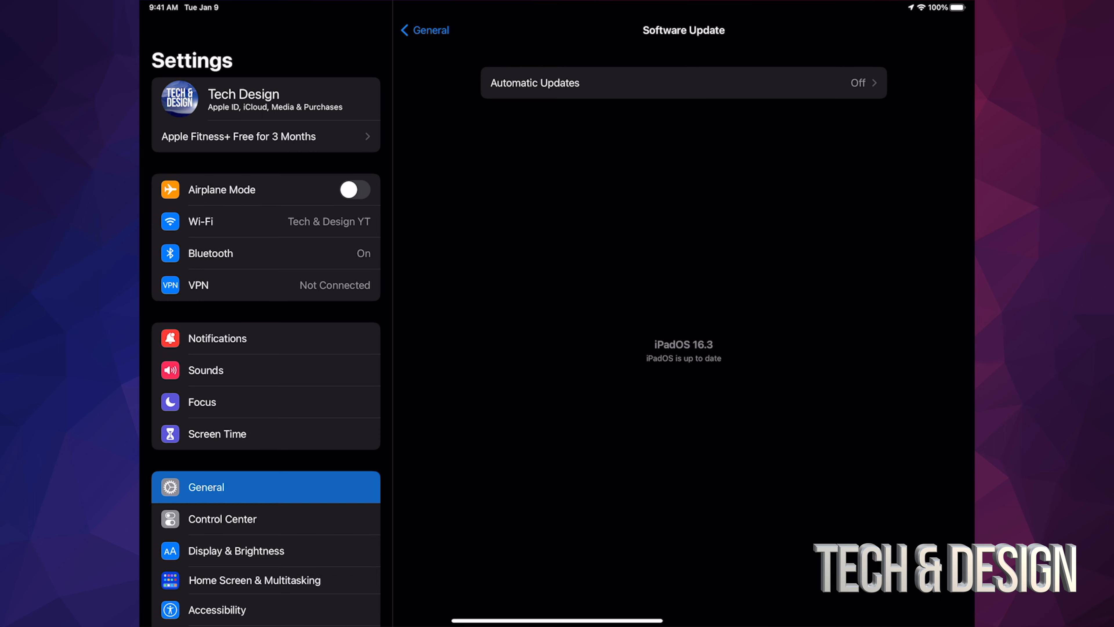